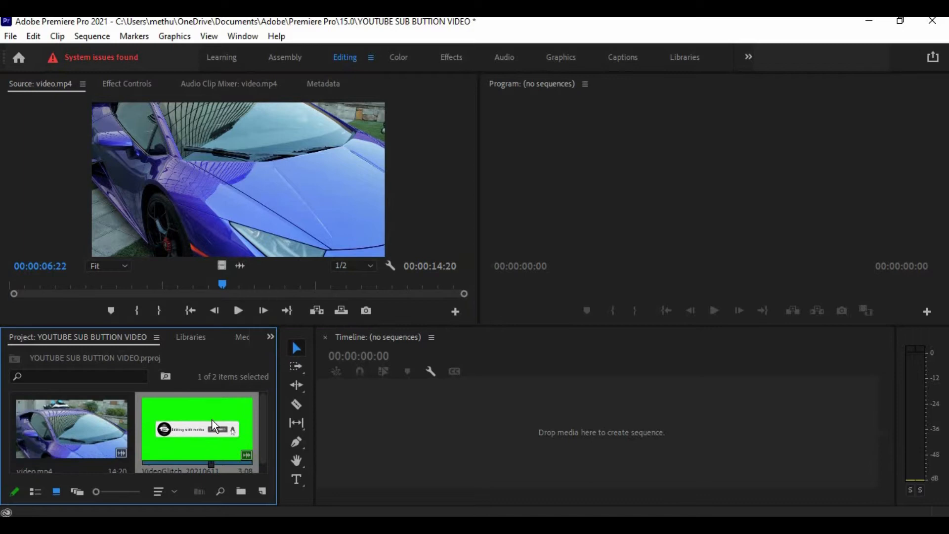
- Preview the car clip, then drag it to the Timeline to build a new sequence
double_click(196, 430)
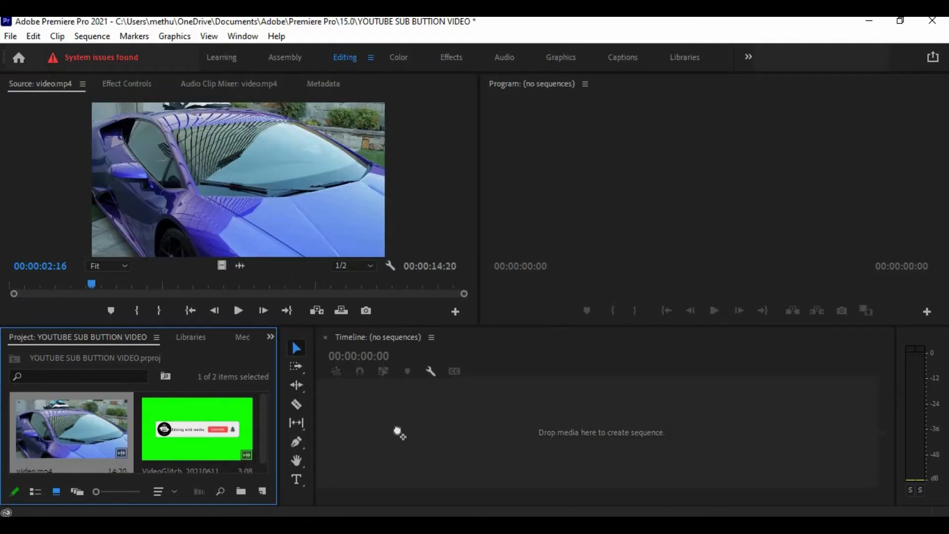
left_click_drag(70, 427, 575, 421)
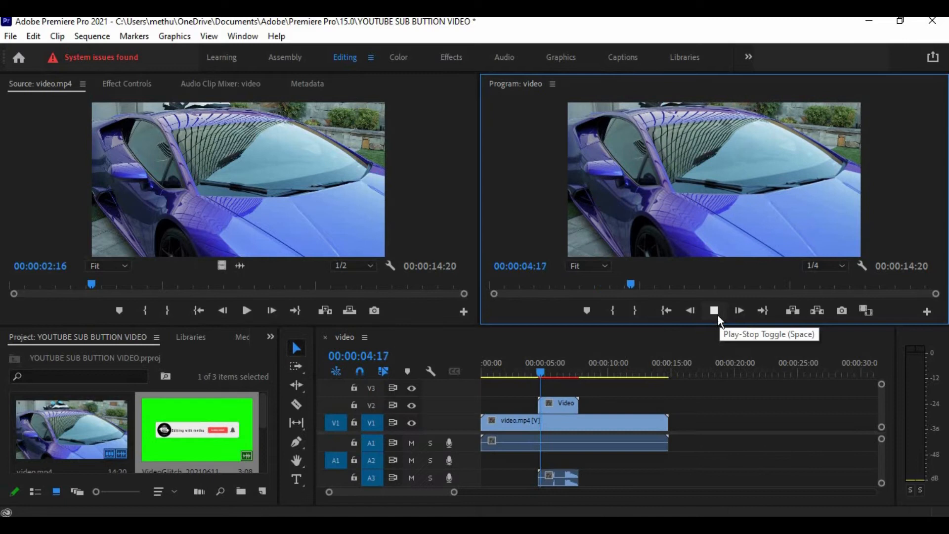
- Pause playback with the subscribe overlay visible over the car footage
left_click(713, 310)
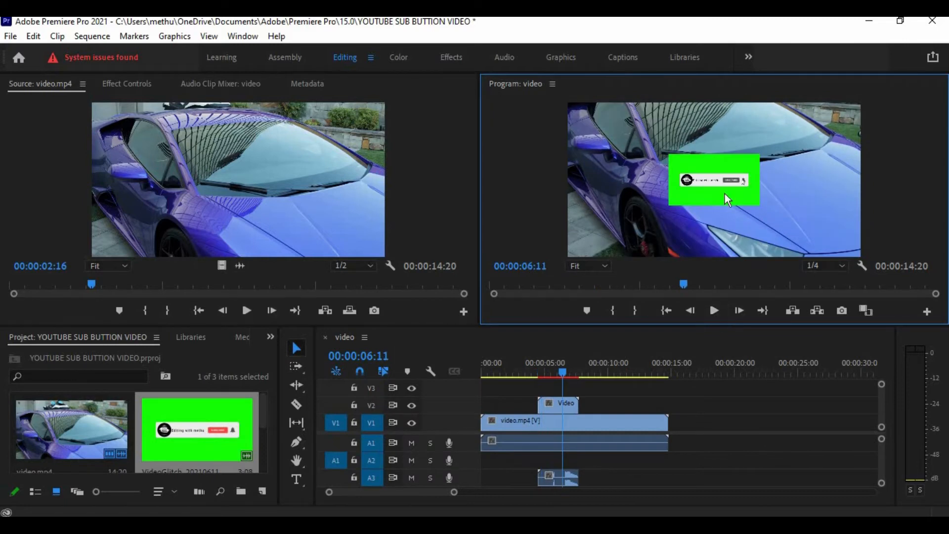
mouse_move(720, 184)
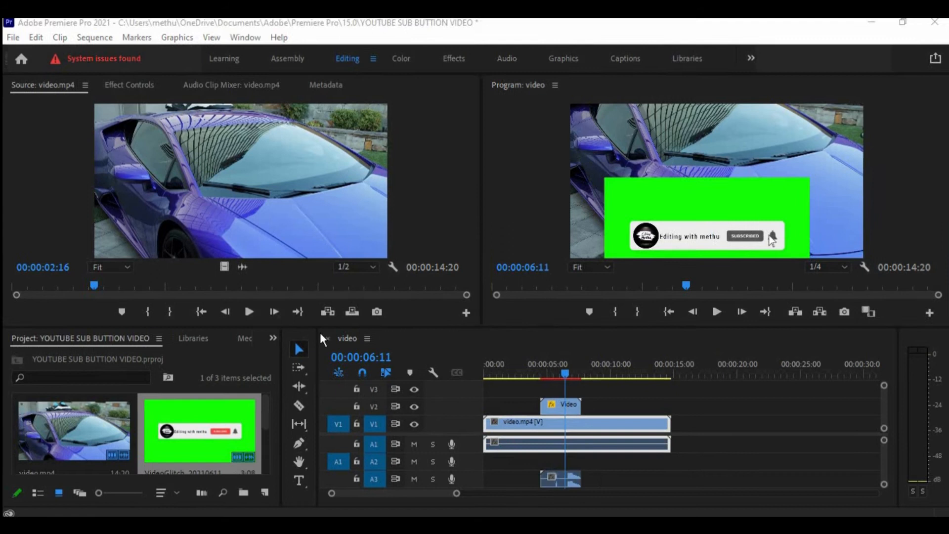
- Search the Effects panel for 'ULTRA KEY' and apply Ultra Key to the subscribe clip
left_click(273, 337)
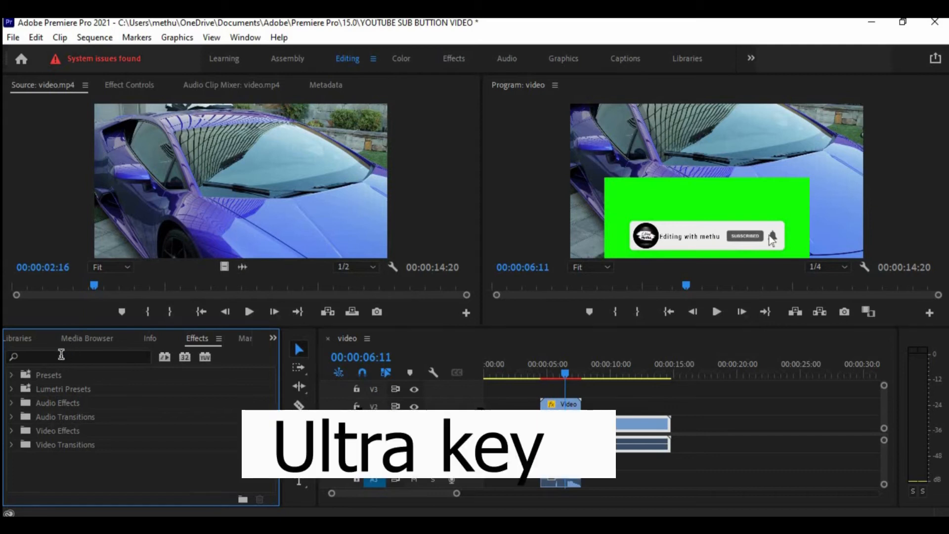
left_click(79, 357)
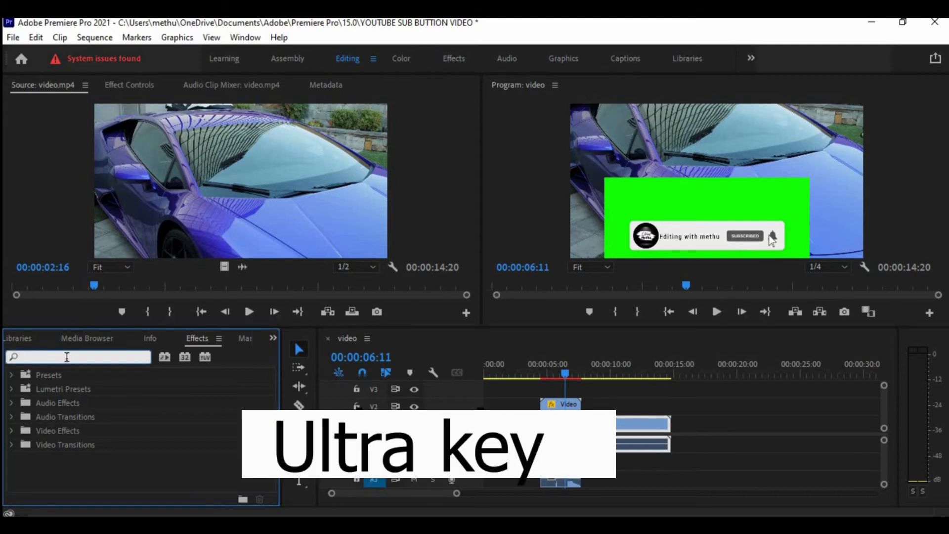
type("ULTRA KEY")
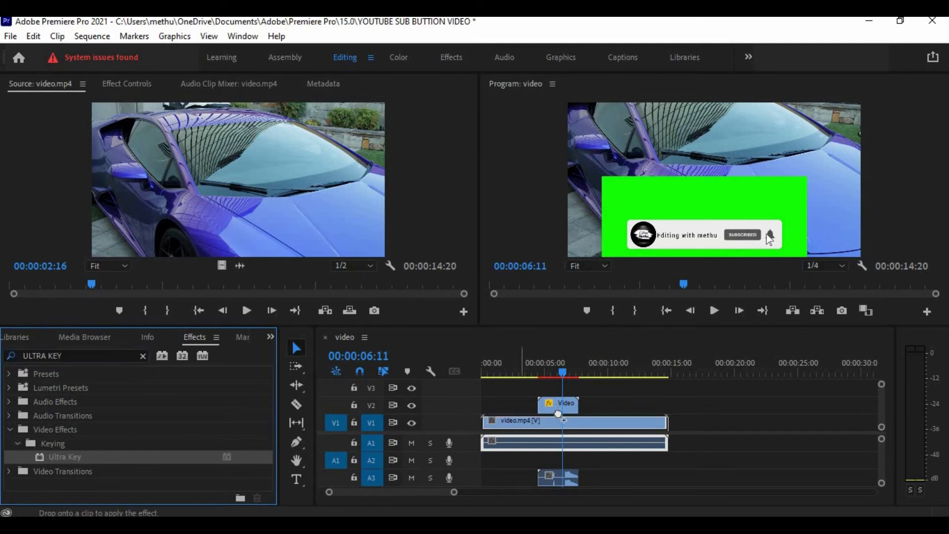
left_click(558, 403)
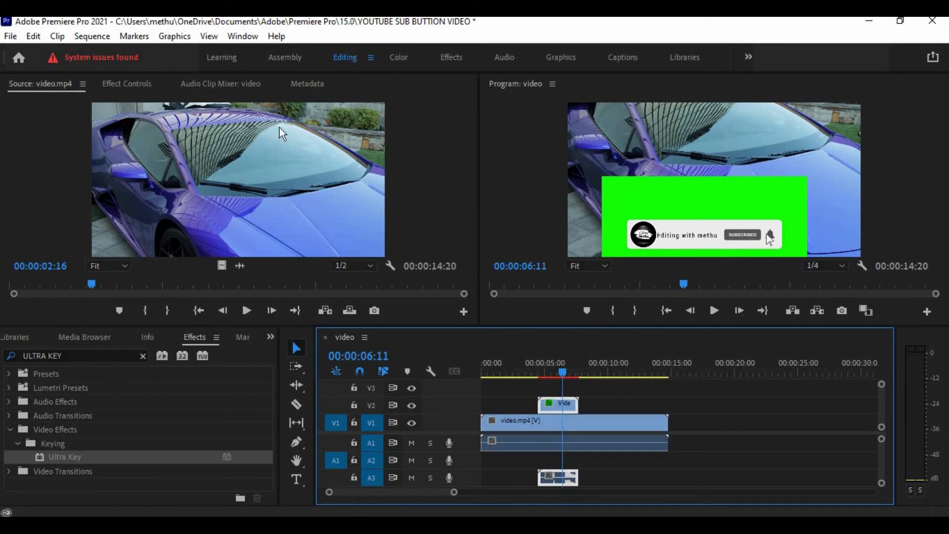
- In Effect Controls, sample the green background as Ultra Key's key colour
left_click(127, 84)
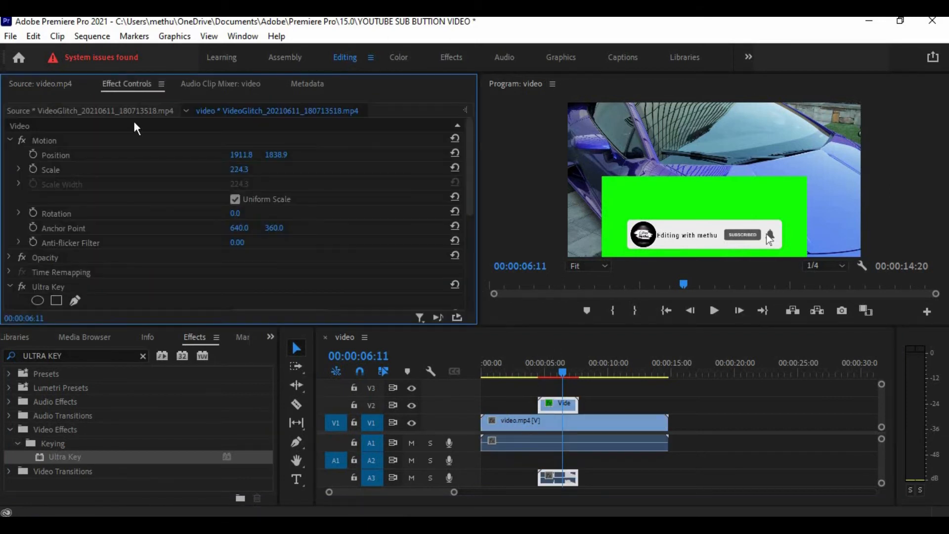
scroll("down", 3)
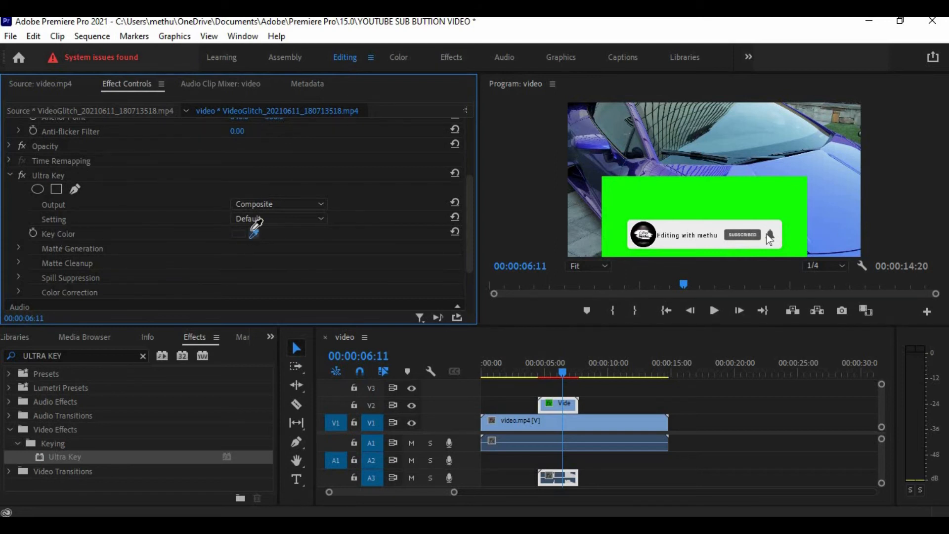
left_click(694, 194)
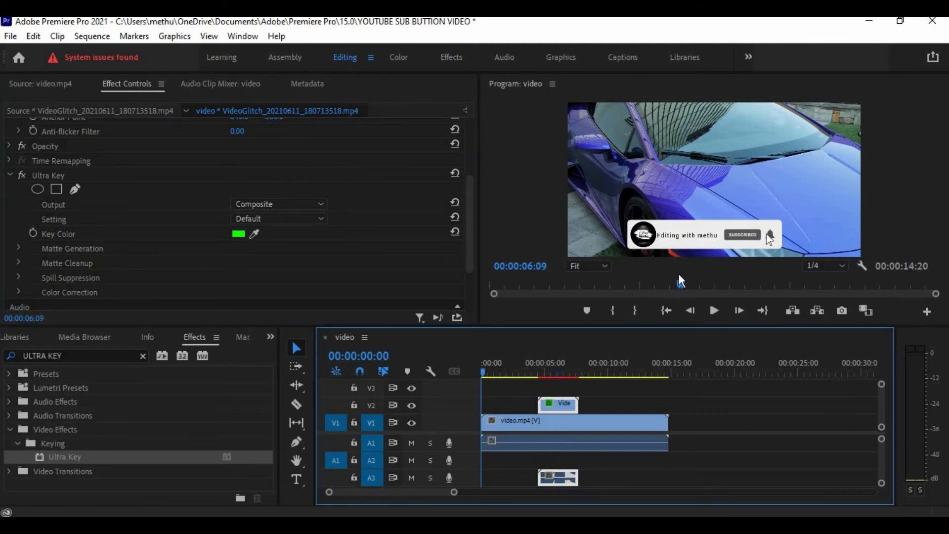
left_click(714, 311)
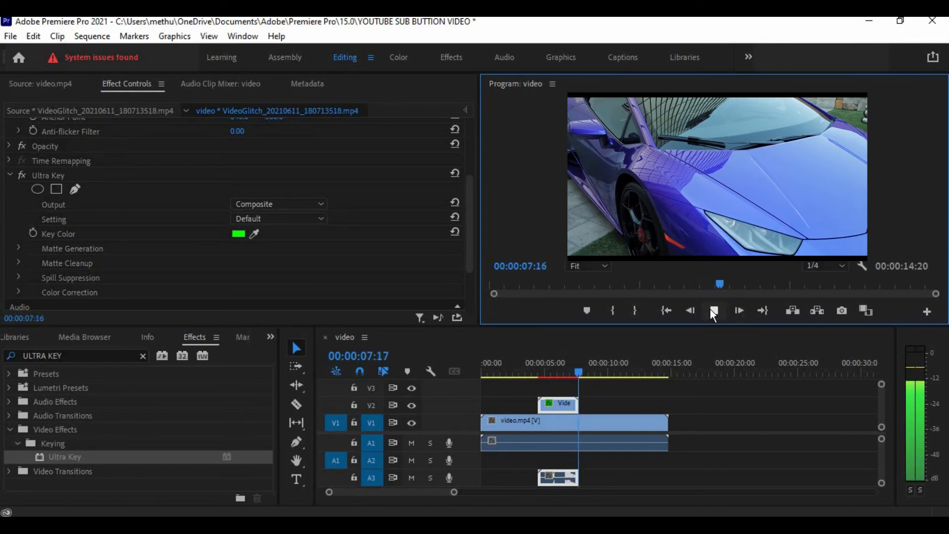
left_click(713, 311)
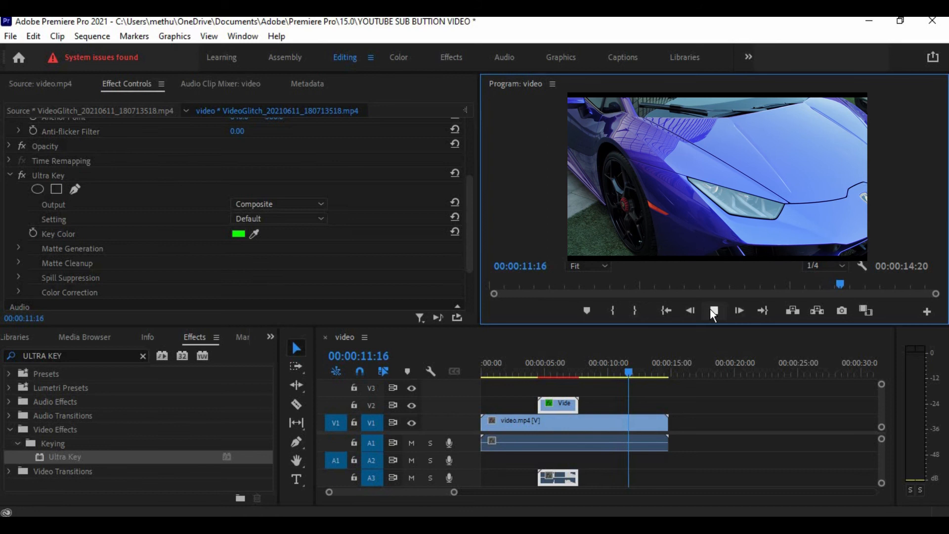
left_click(739, 311)
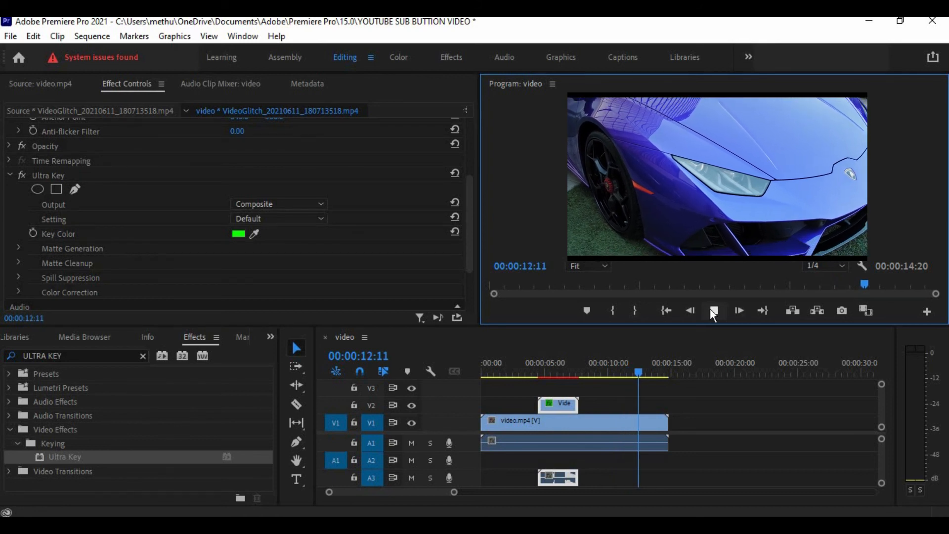